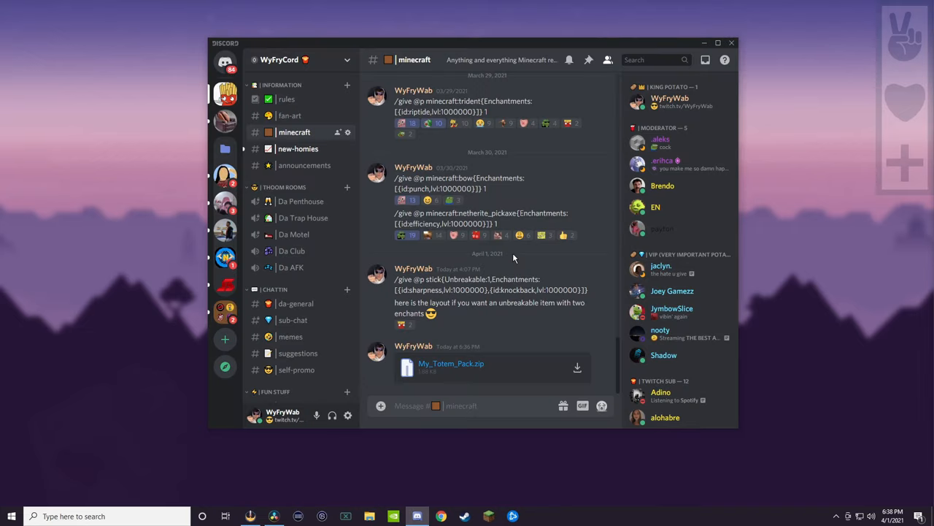
pyautogui.moveTo(319, 132)
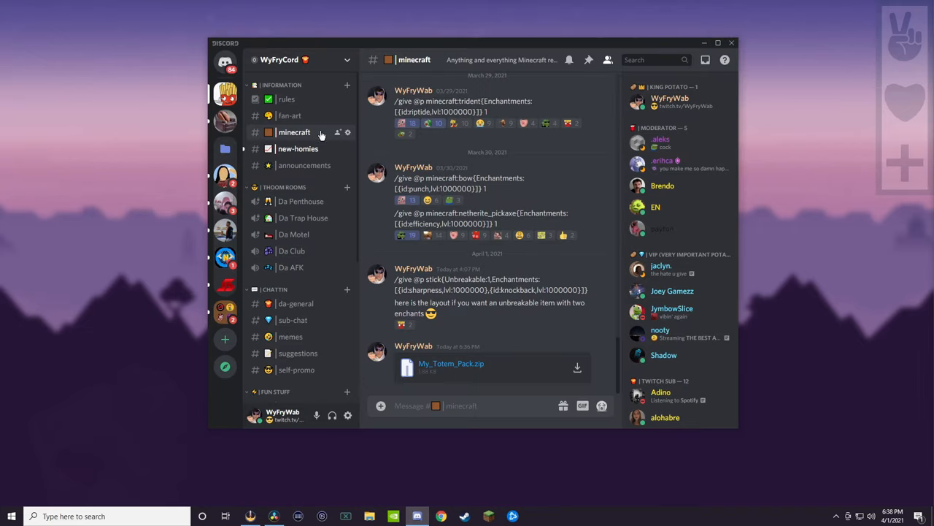
pyautogui.moveTo(509, 375)
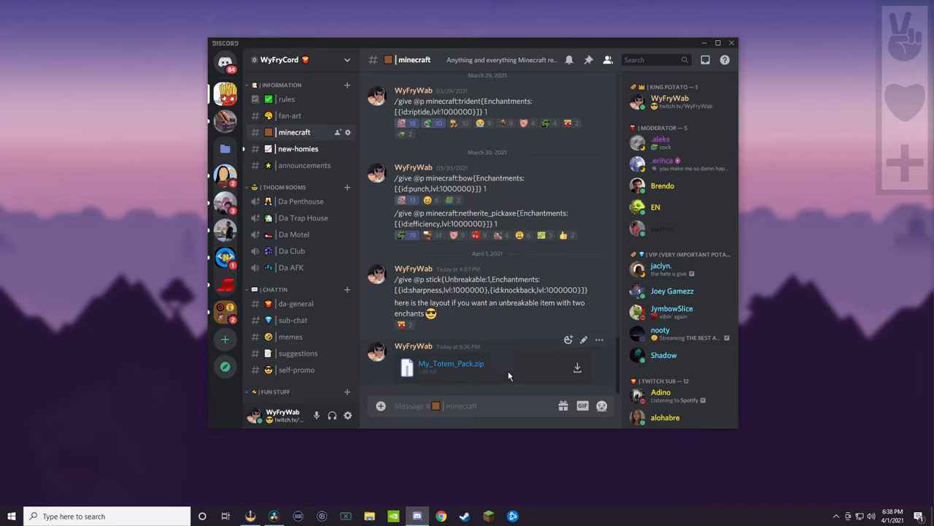
# Open the downloaded My_Totem_Pack zip from Downloads.
pyautogui.doubleClick(450, 364)
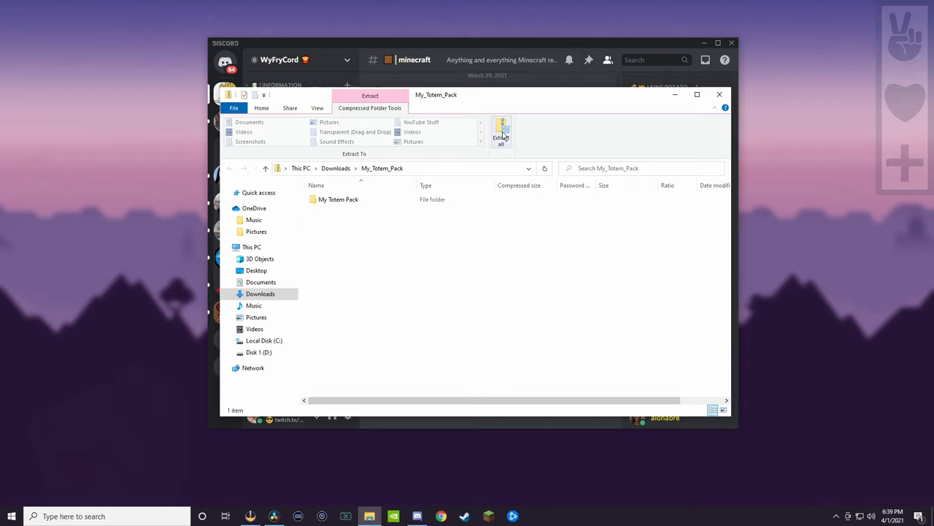
pyautogui.moveTo(400, 263)
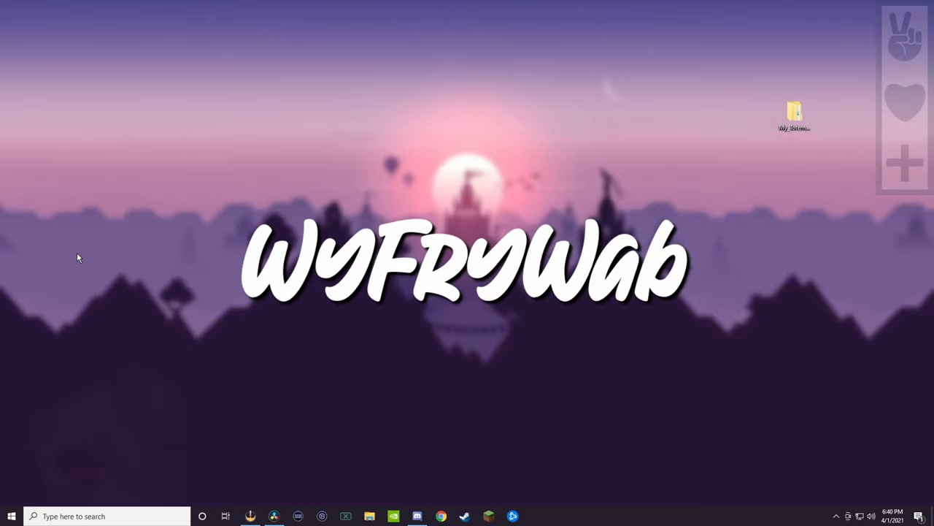
# Navigate from AppData\Roaming into .minecraft and its resourcepacks folder.
pyautogui.click(370, 516)
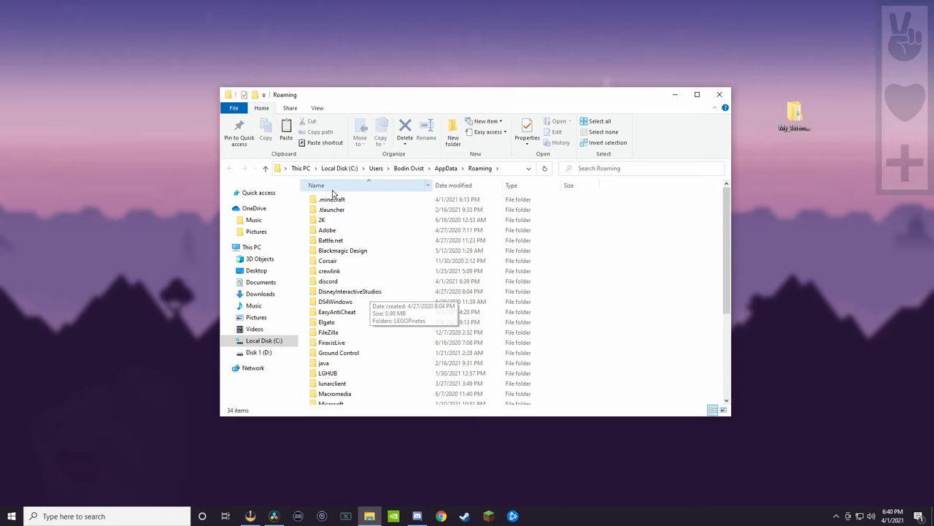
pyautogui.click(332, 200)
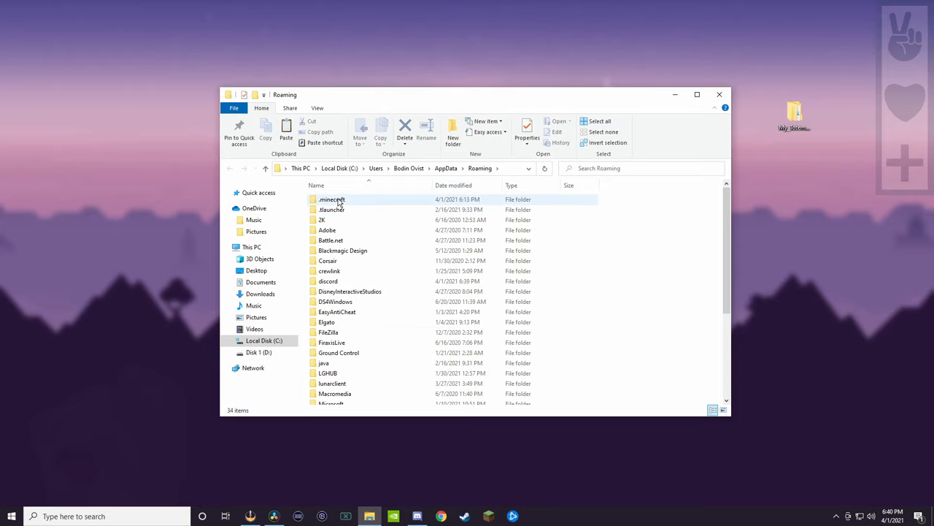
pyautogui.doubleClick(332, 199)
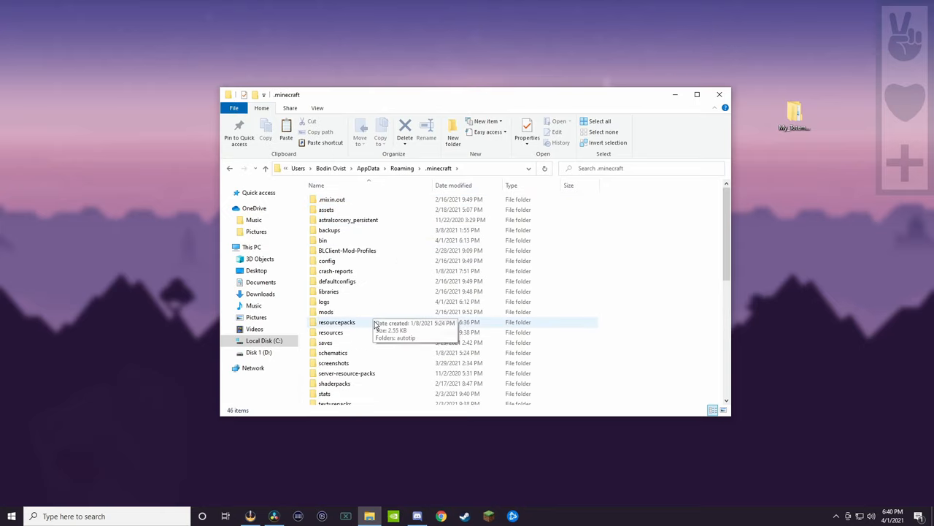
pyautogui.doubleClick(336, 322)
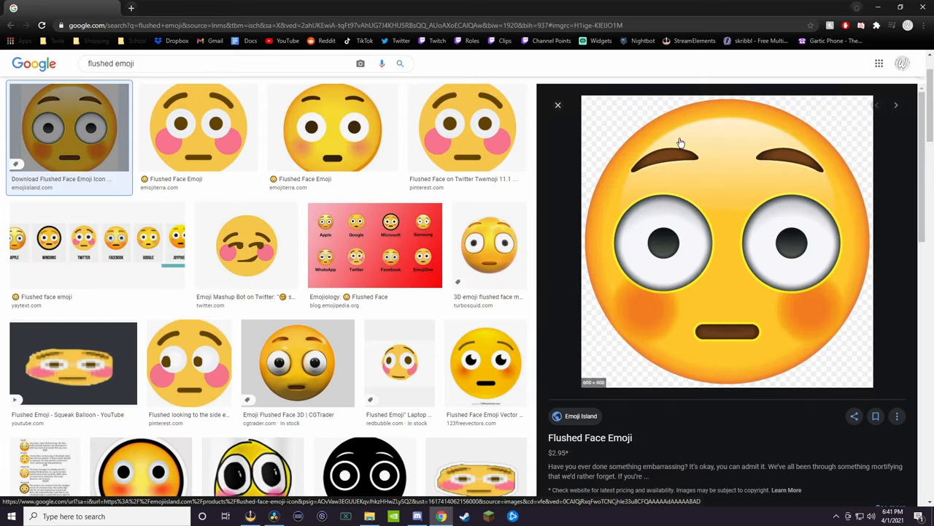
pyautogui.moveTo(751, 104)
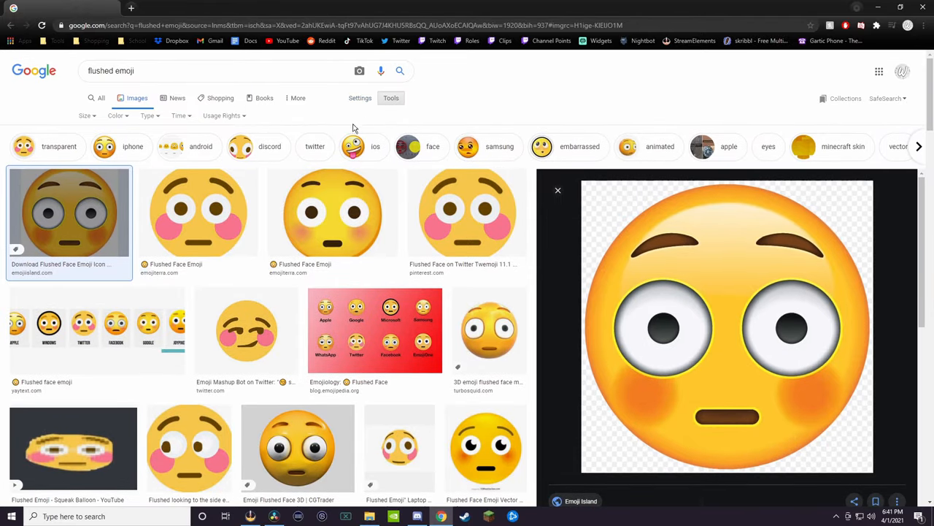
# Filter flushed emoji results to Transparent and right-click an image to save it.
pyautogui.click(557, 190)
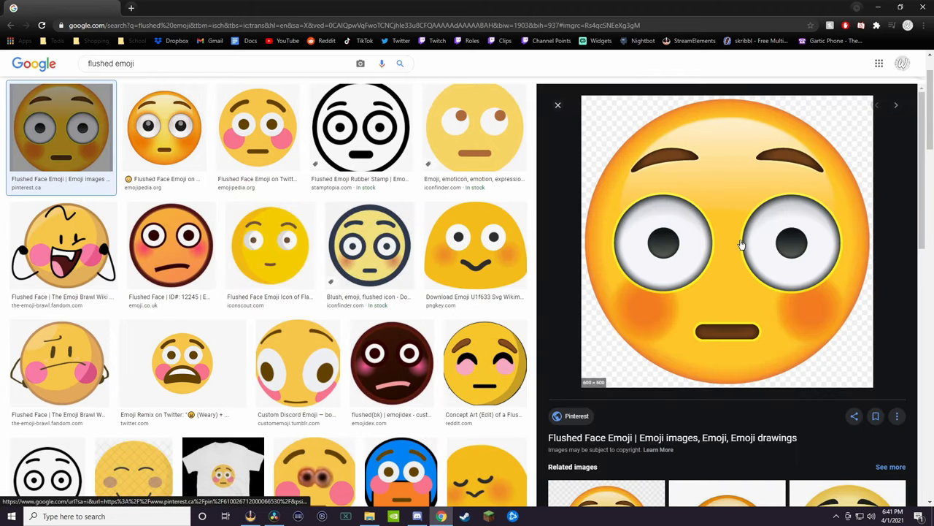
pyautogui.rightClick(770, 221)
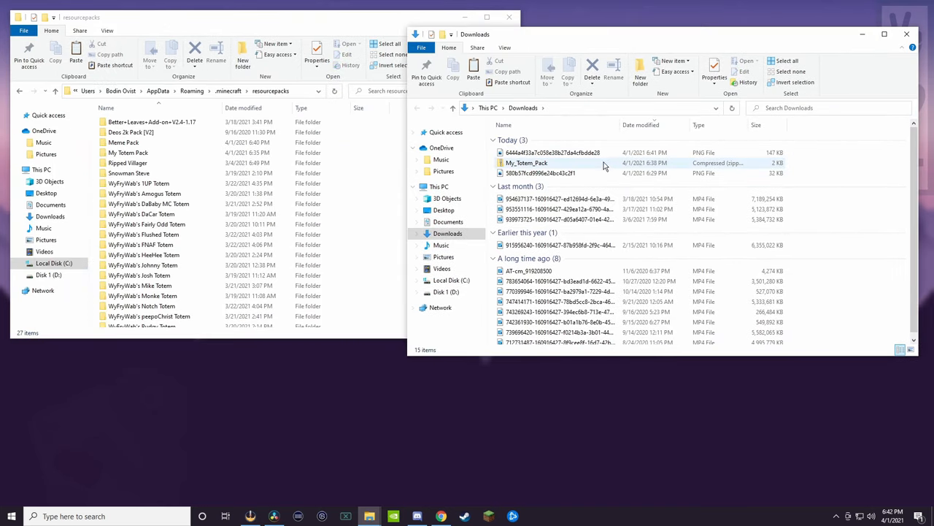
# Rename the newly downloaded emoji PNG to totem_of_undying.
pyautogui.click(552, 153)
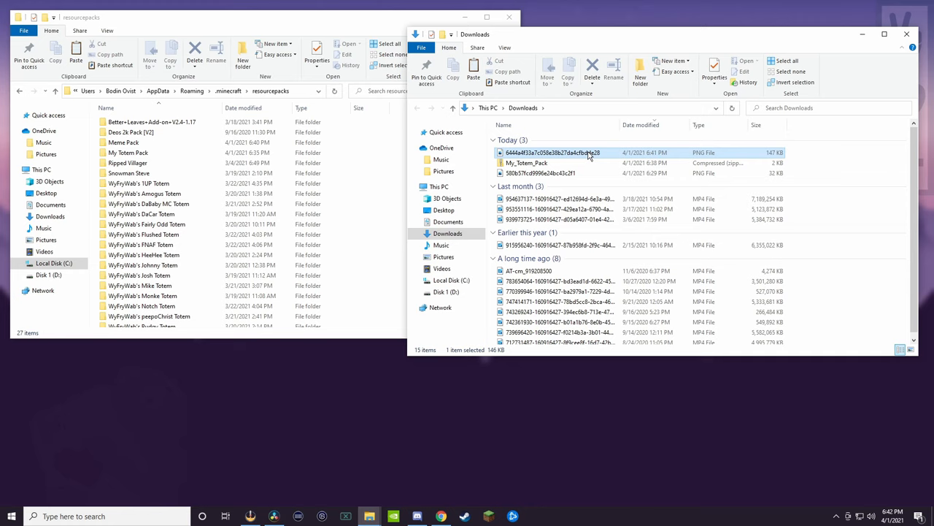
pyautogui.write('to')
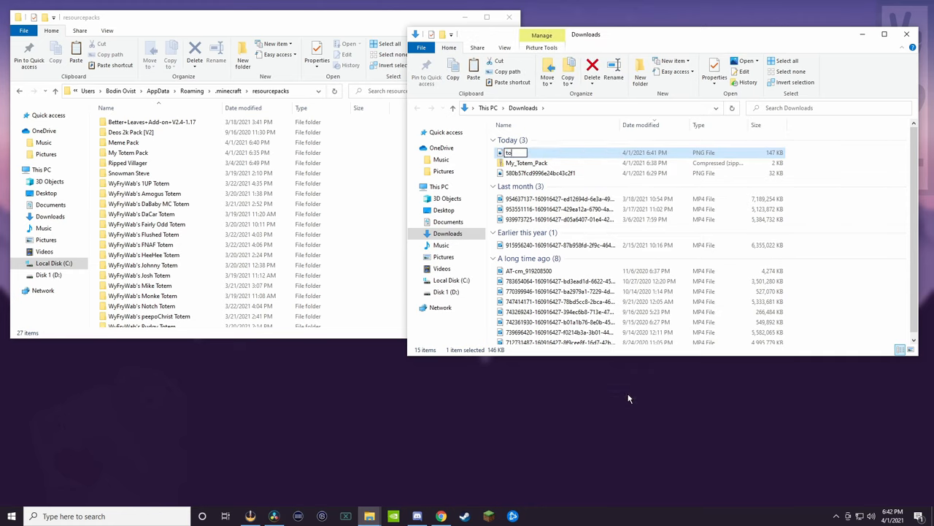
pyautogui.write('totem_of_undying')
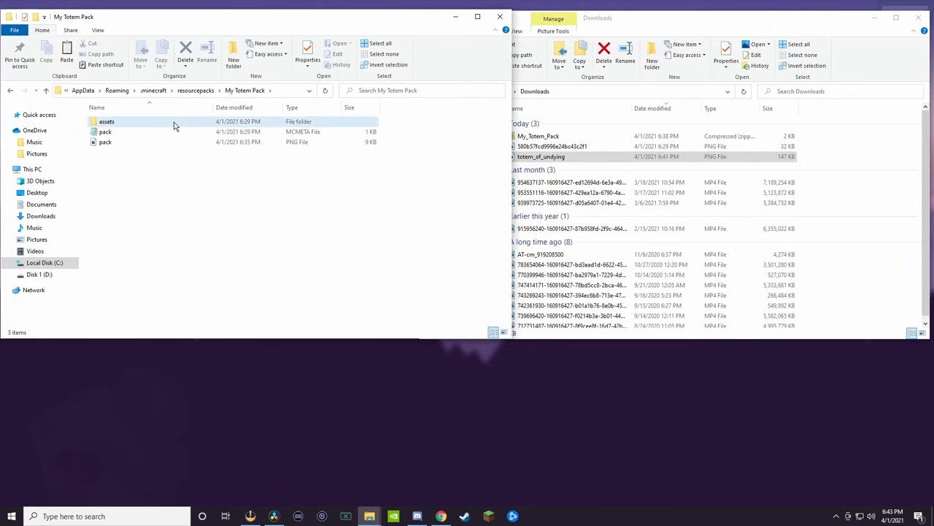
# Drag totem_of_undying into the pack's textures item folder and enable My Totem Pack in Minecraft.
pyautogui.doubleClick(107, 121)
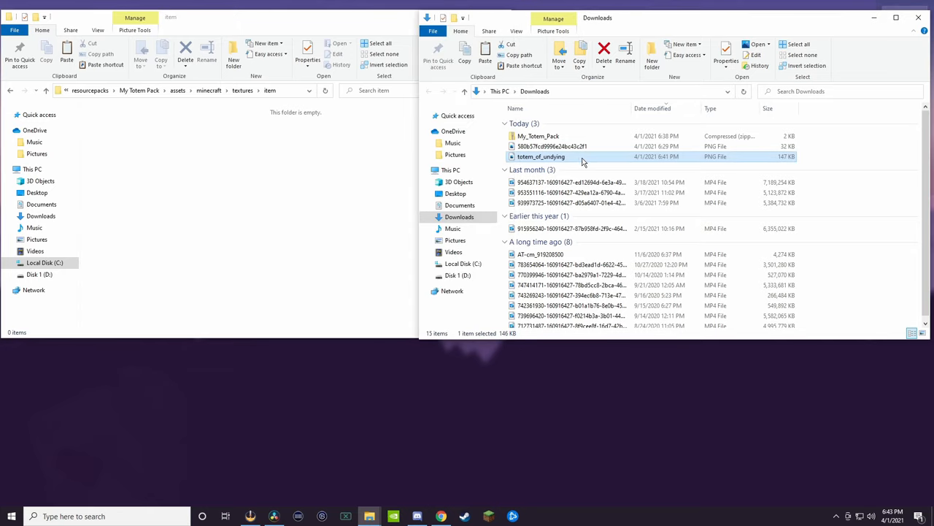
pyautogui.moveTo(584, 156); pyautogui.dragTo(270, 146)
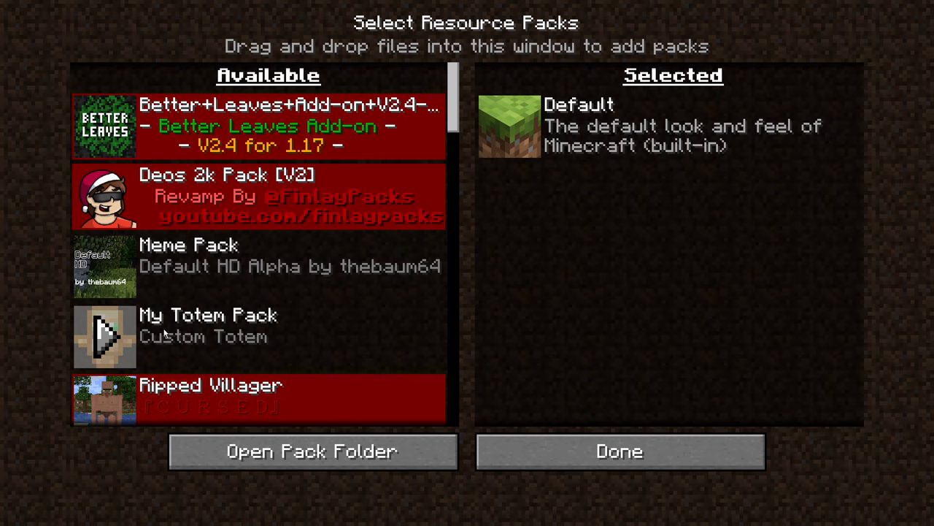
pyautogui.click(618, 450)
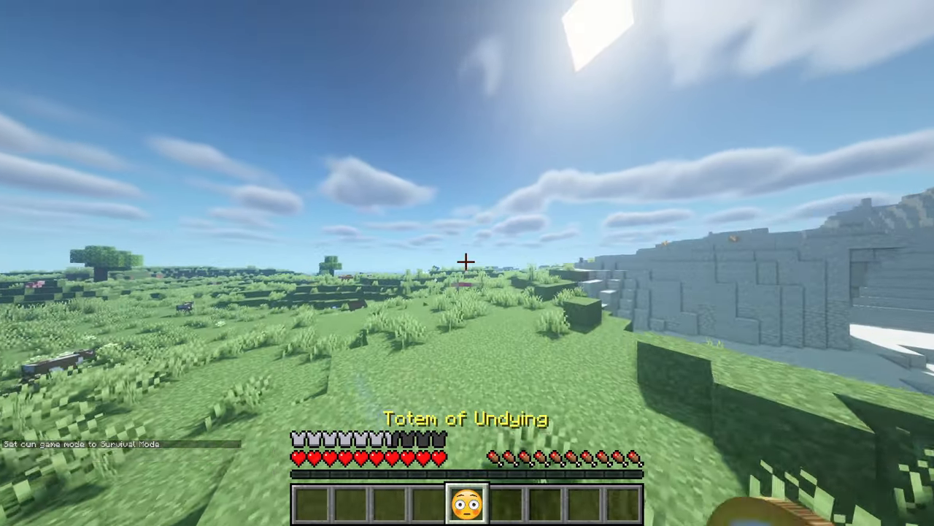